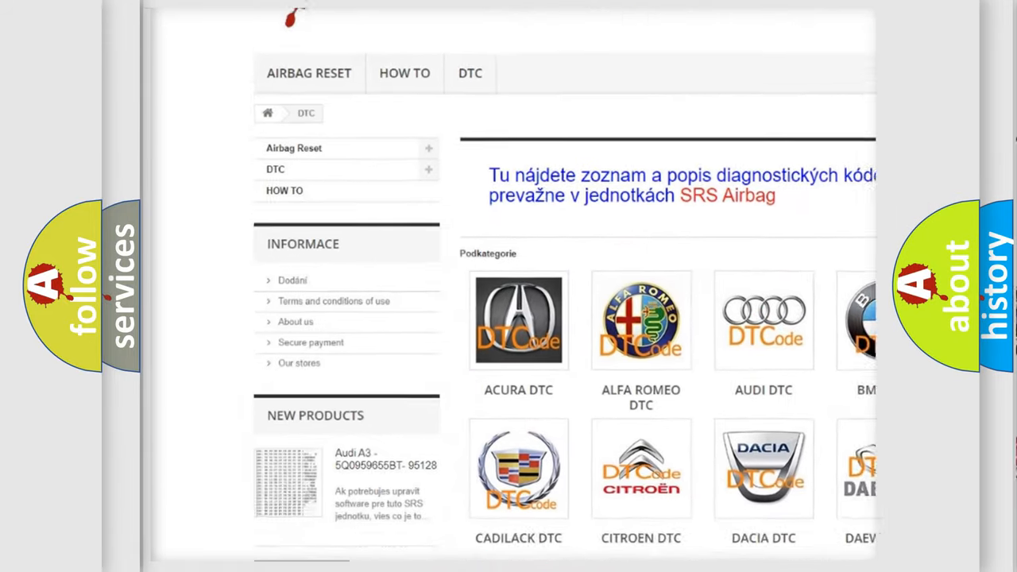
scroll("down", 3)
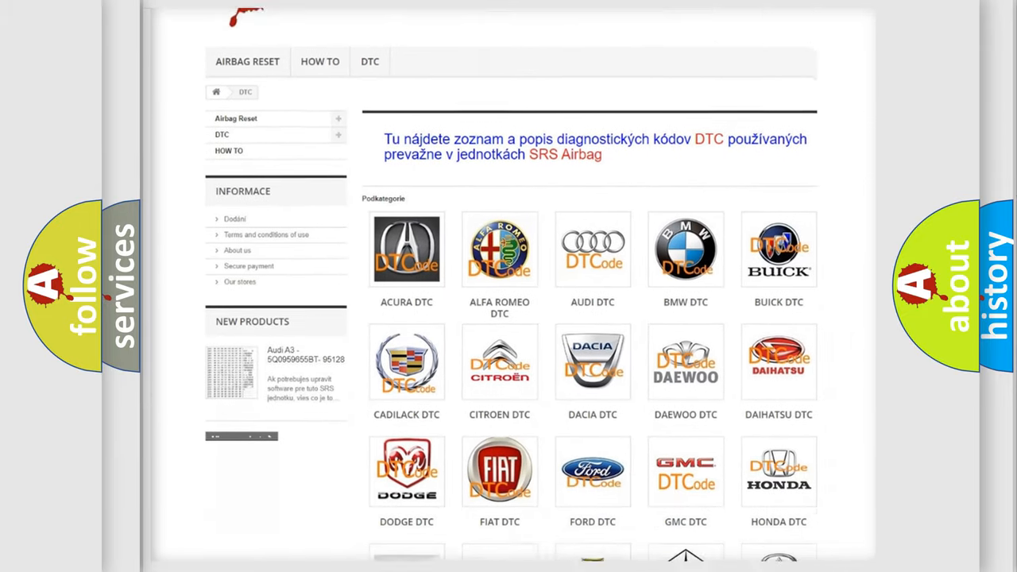
scroll("down", 3)
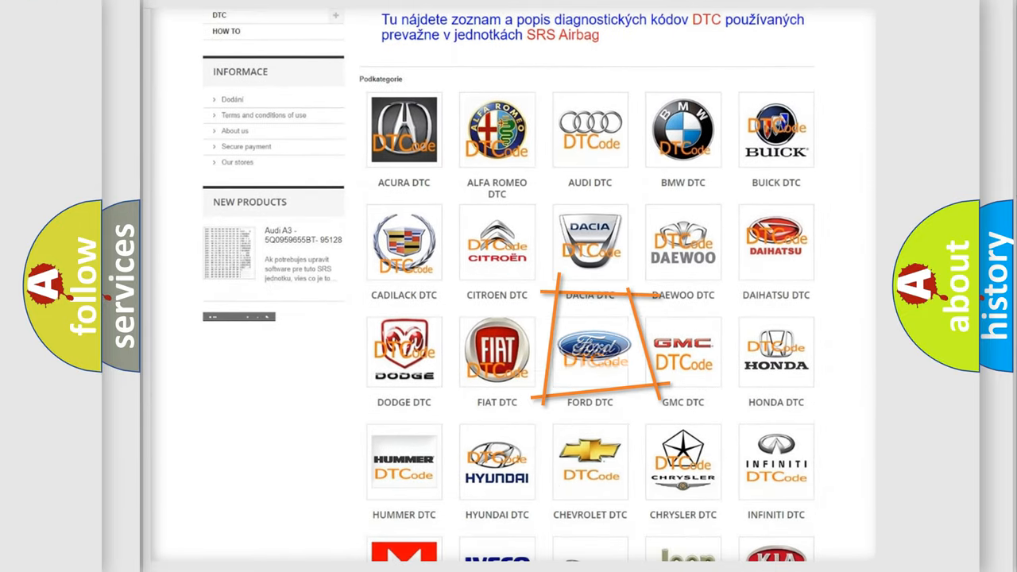